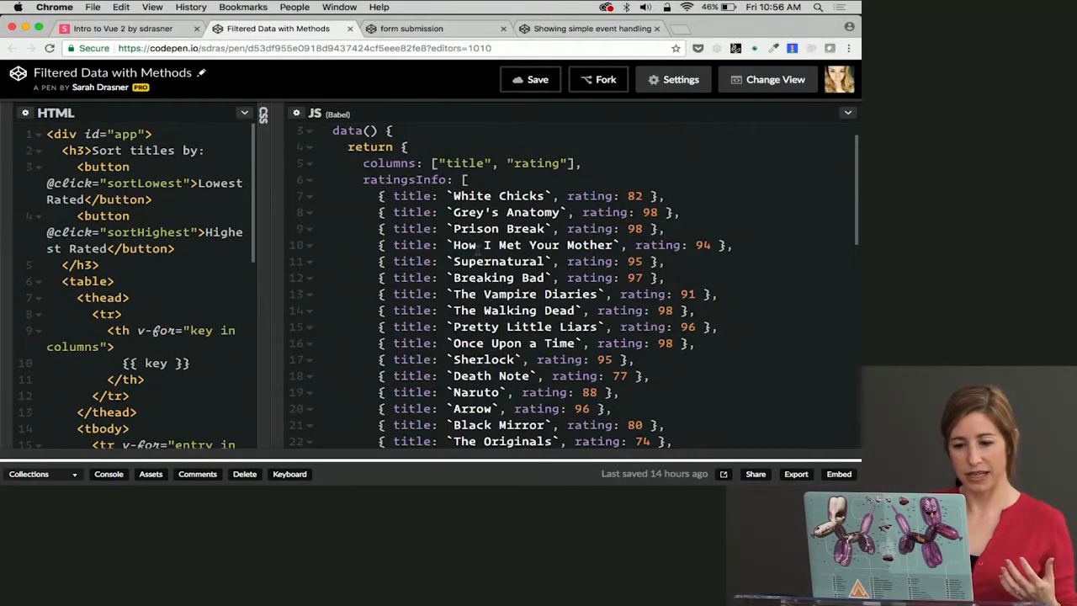
# Step: Scroll the deck down to the Enter/Leave transition classes diagram slide
pyautogui.scroll(-3)
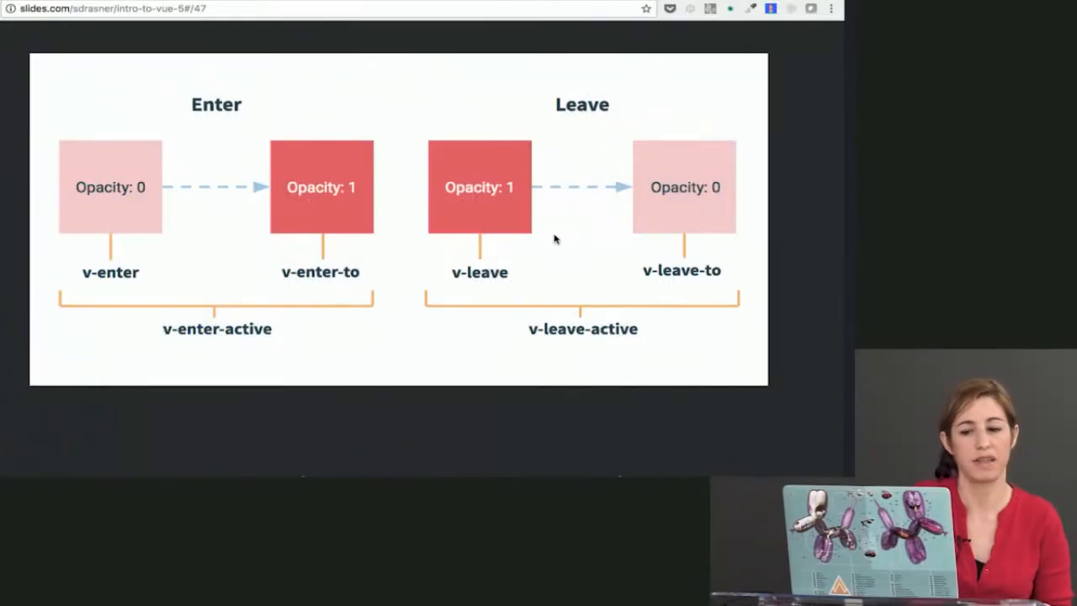
pyautogui.scroll(-3)
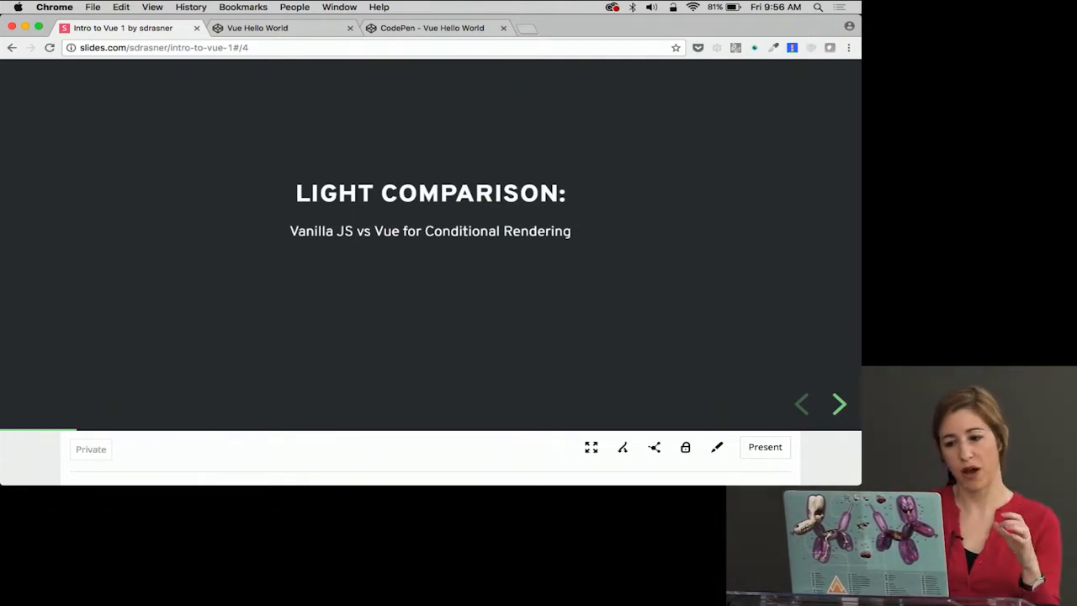
# Step: Advance past the Light Comparison title to the Yields slide and on to the Vue code slide
pyautogui.click(838, 404)
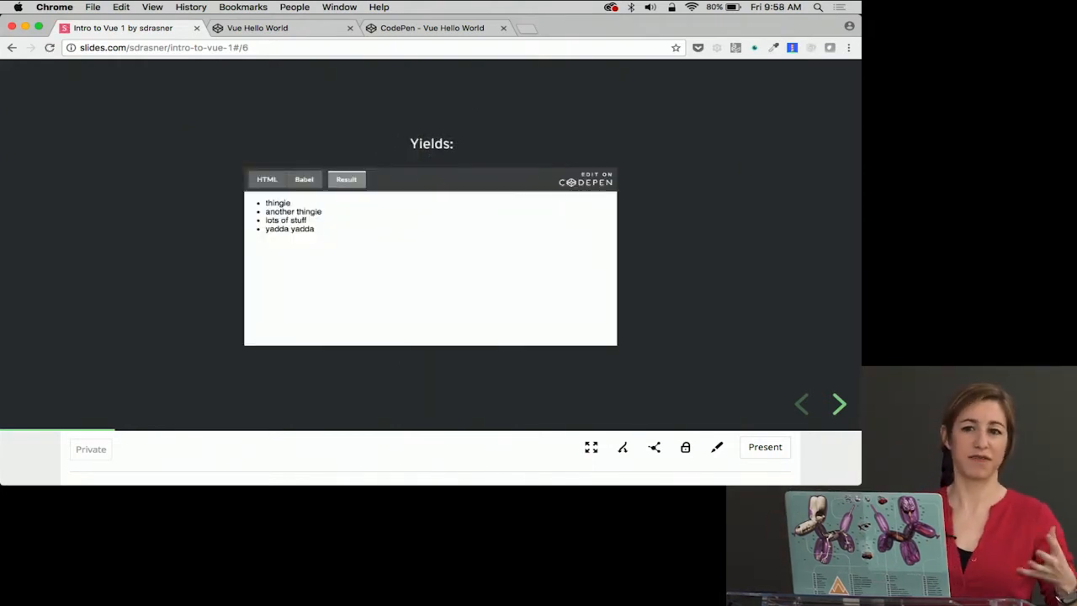
pyautogui.click(838, 404)
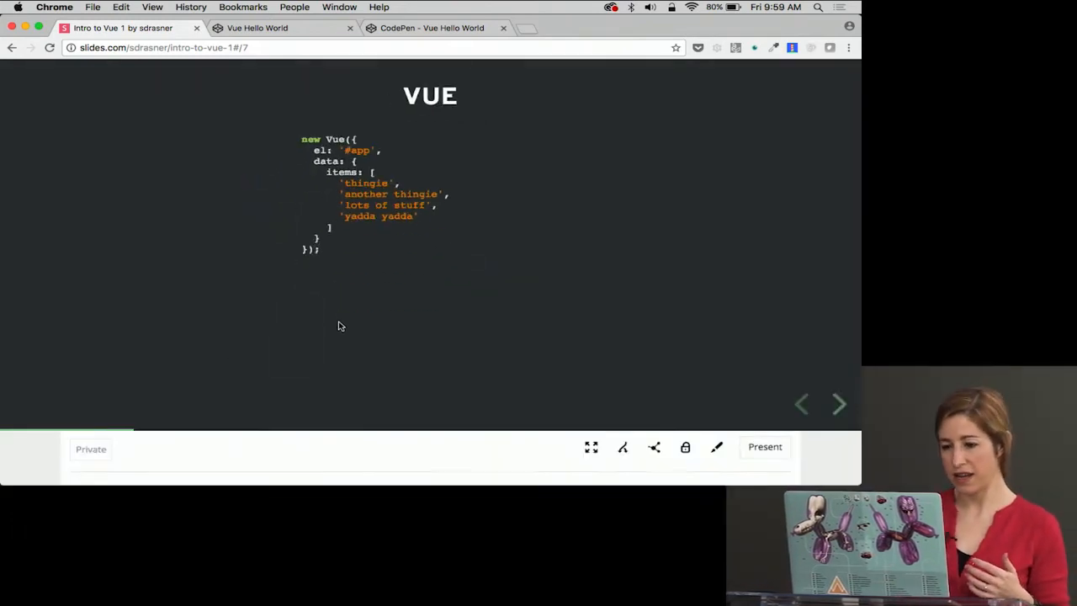
# Step: Reveal the HTML template, peek at Yields, return to the Vue slide, then move to the qualities list
pyautogui.click(838, 404)
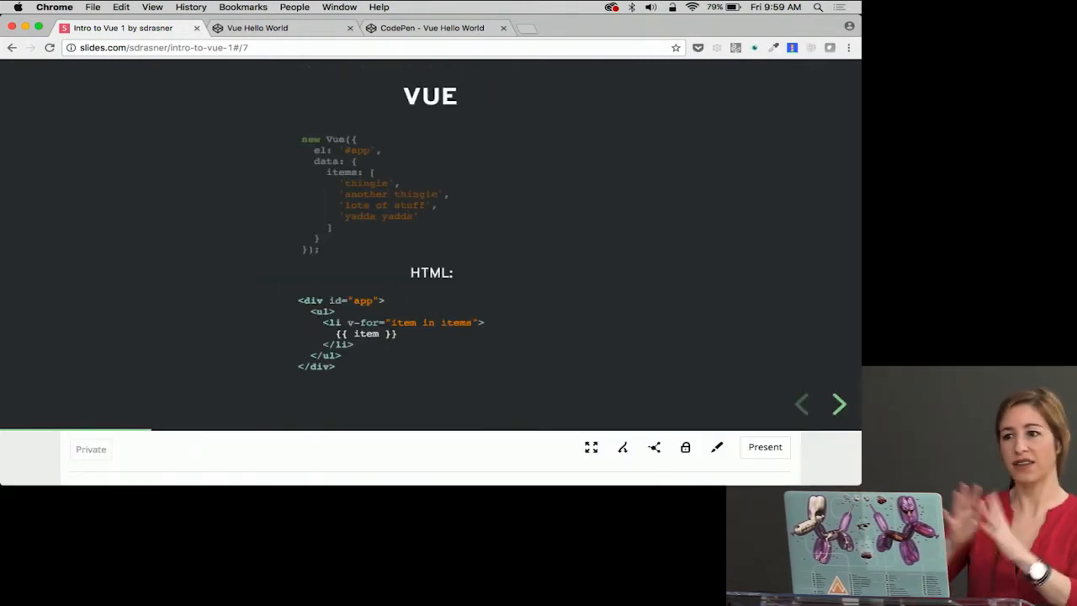
pyautogui.click(838, 404)
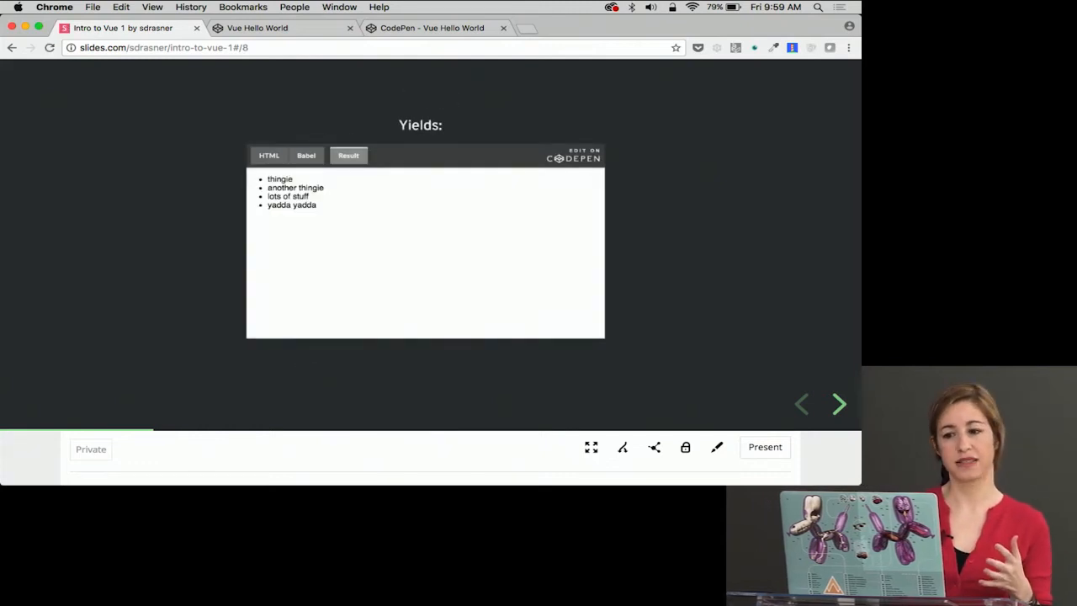
pyautogui.click(801, 404)
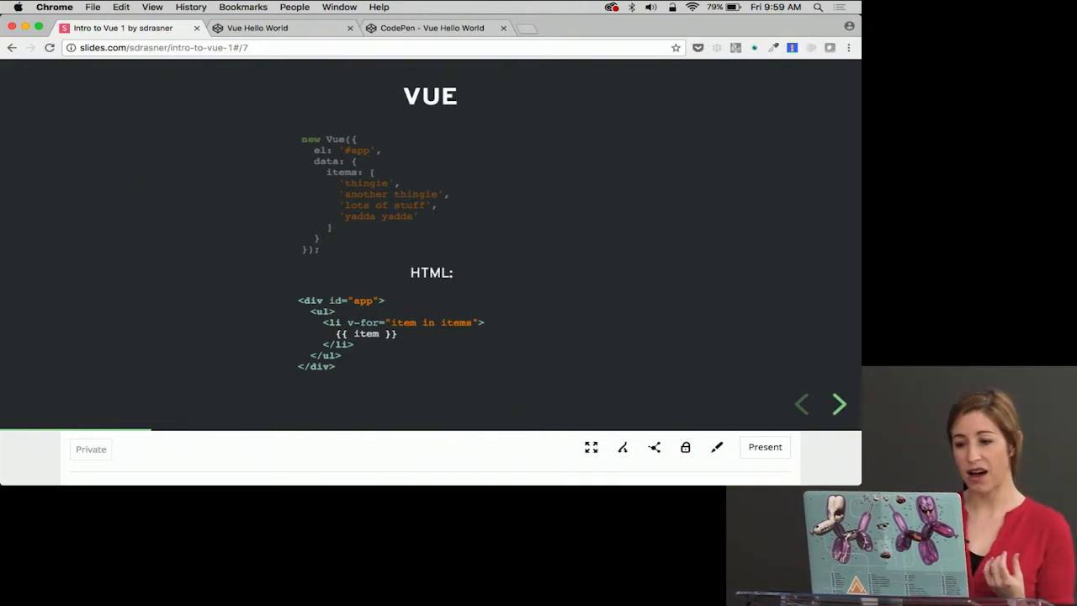
pyautogui.click(838, 404)
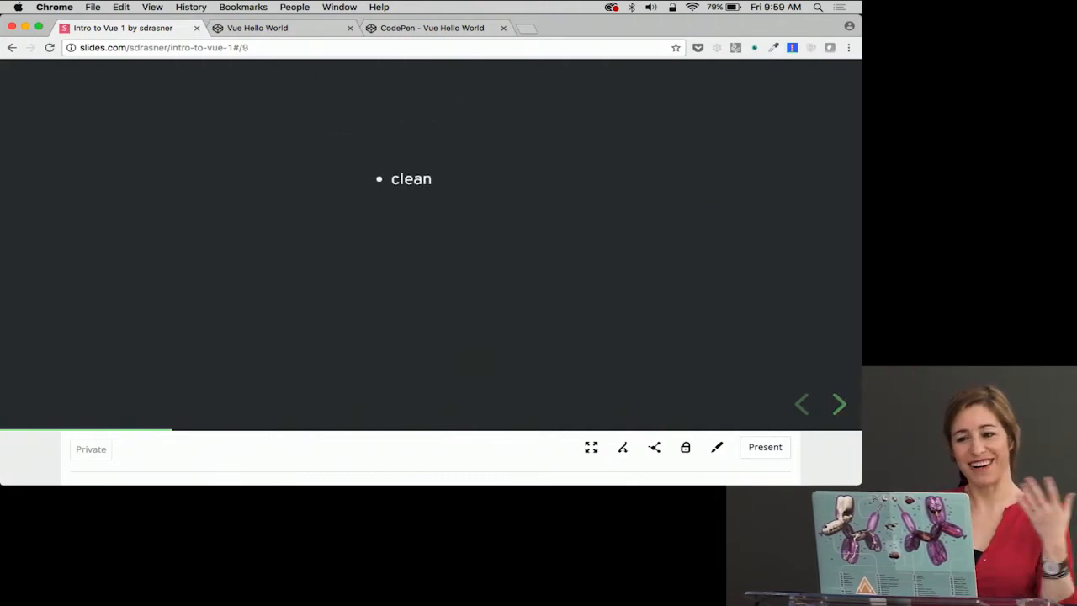
# Step: Reveal the remaining bullets up to 'reactive' and leave the Vue qualities slide
pyautogui.click(838, 404)
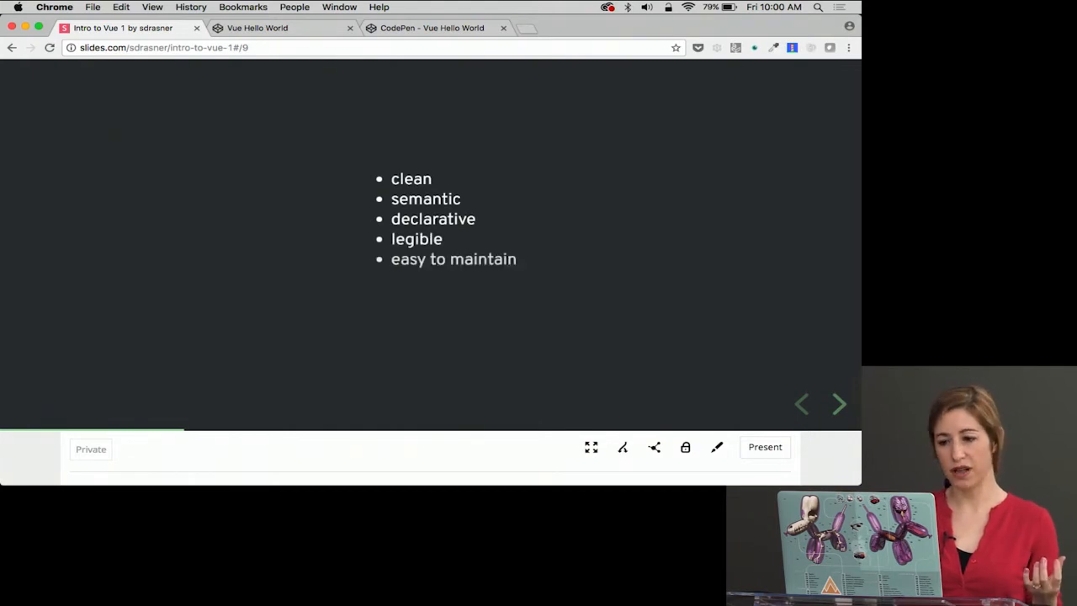
pyautogui.click(838, 404)
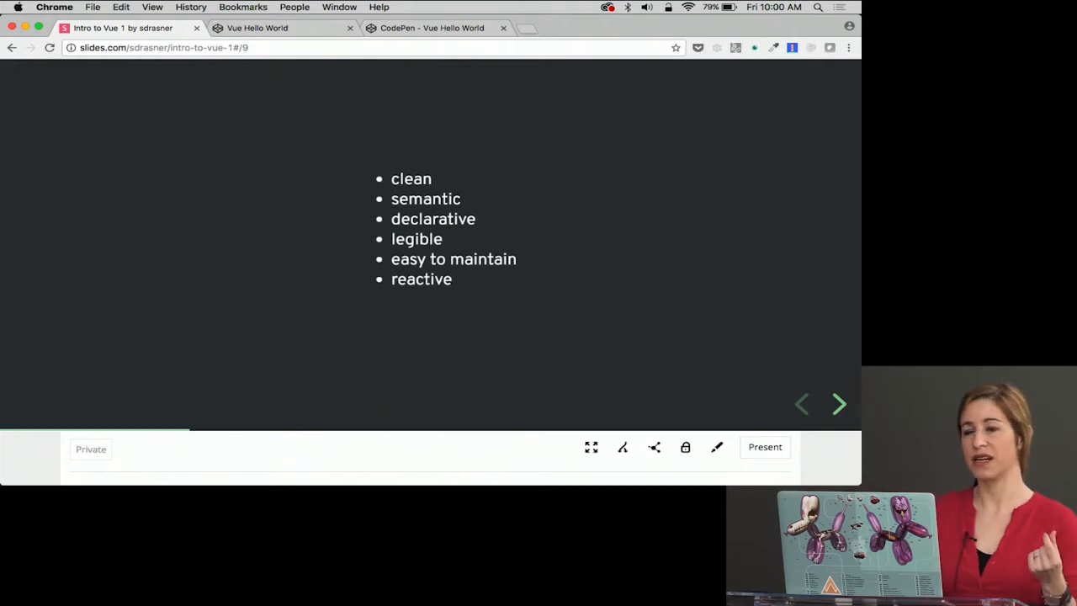
pyautogui.click(839, 404)
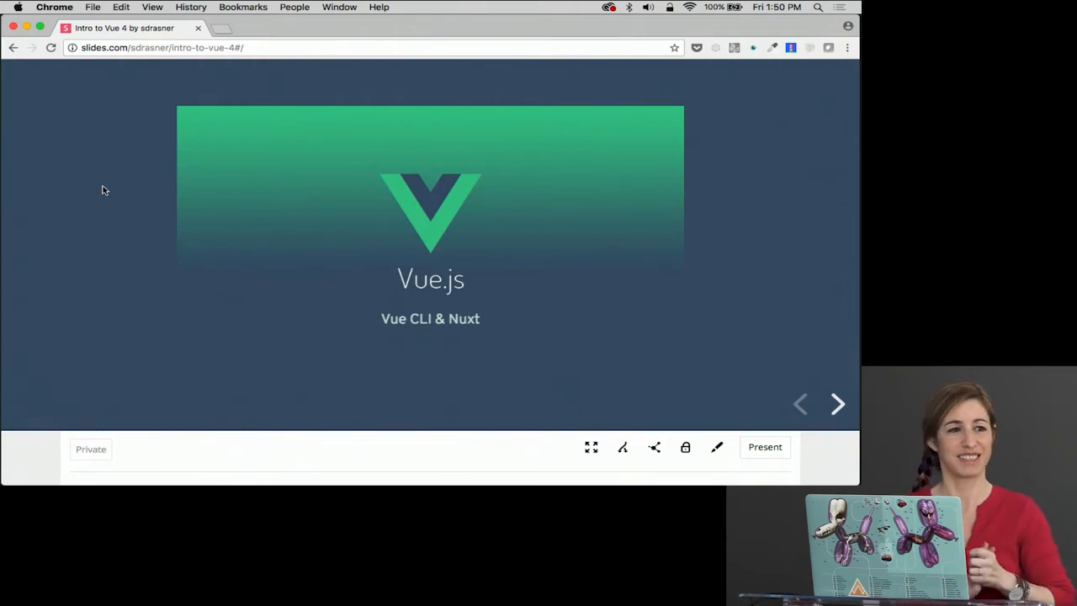
# Step: Advance the Intro to Vue 4 deck from its title toward the Why? slide
pyautogui.click(838, 403)
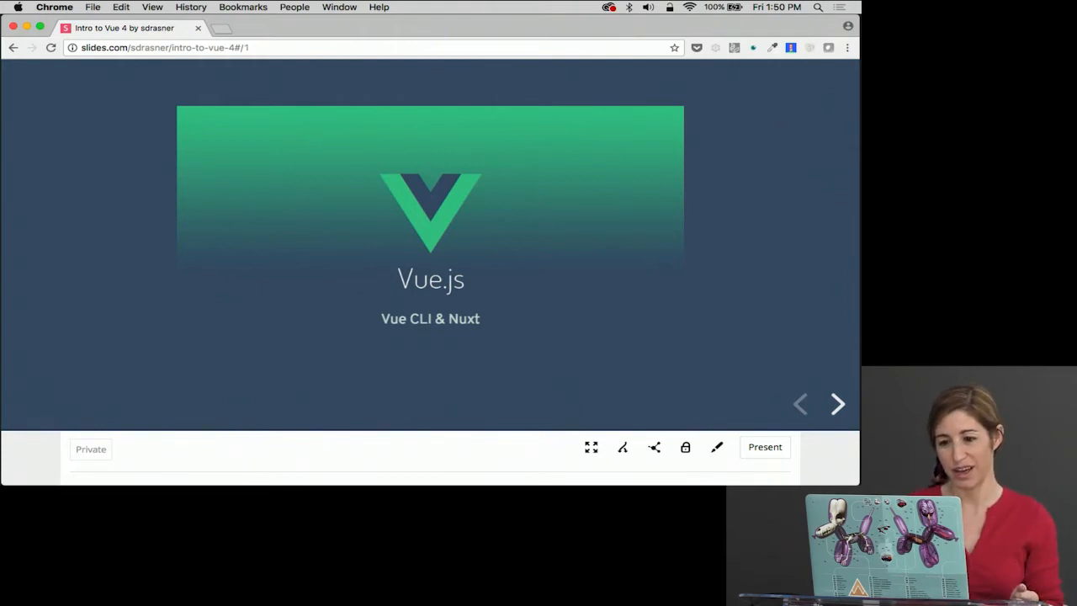
pyautogui.click(838, 404)
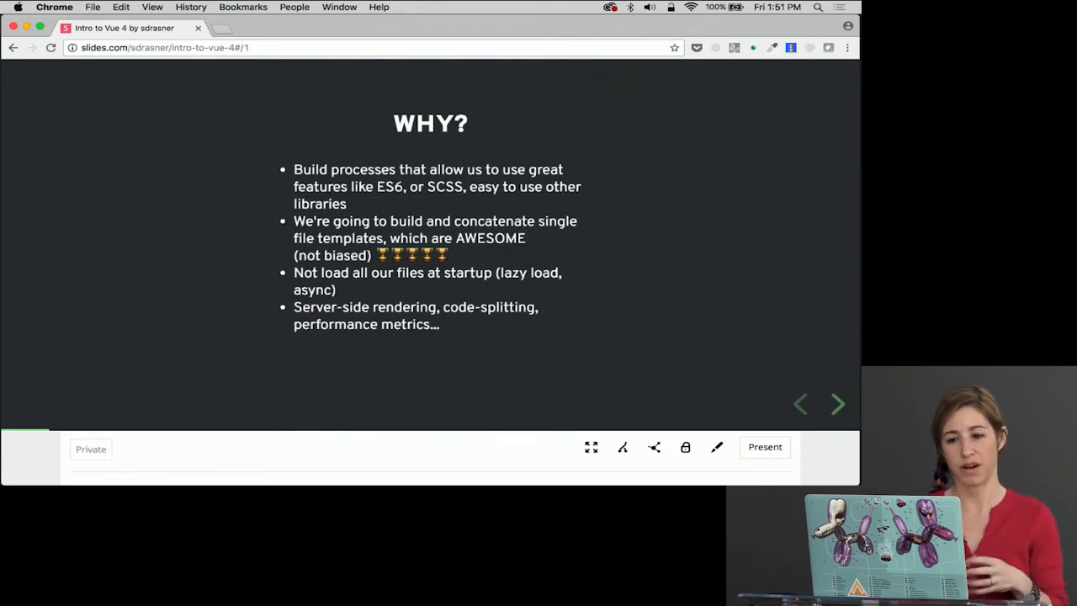
# Step: Reveal the final Build/prod versions bullet on the Why? slide
pyautogui.click(838, 404)
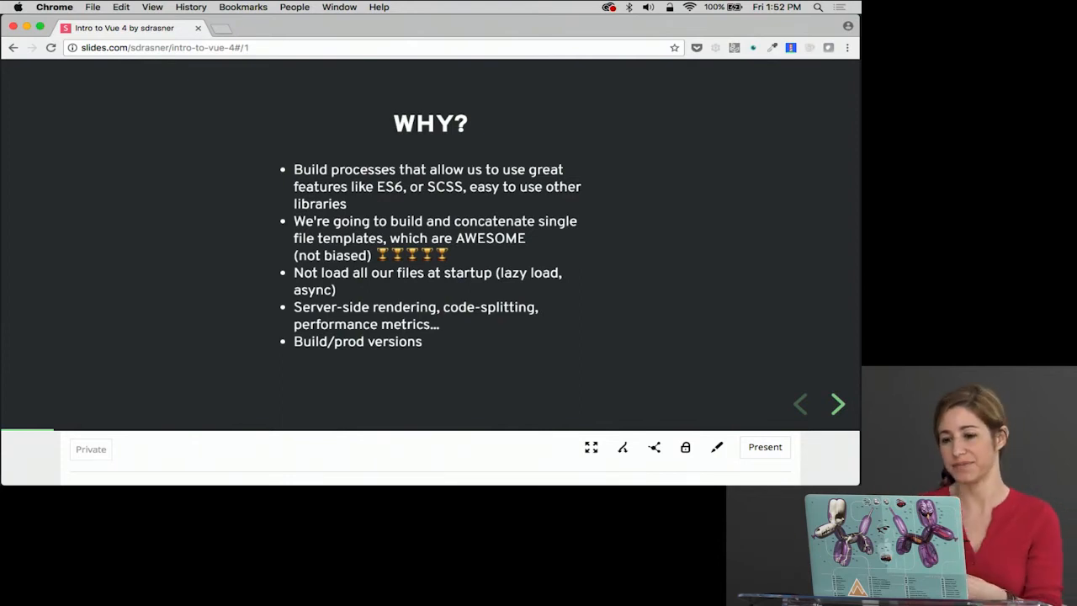
pyautogui.click(839, 404)
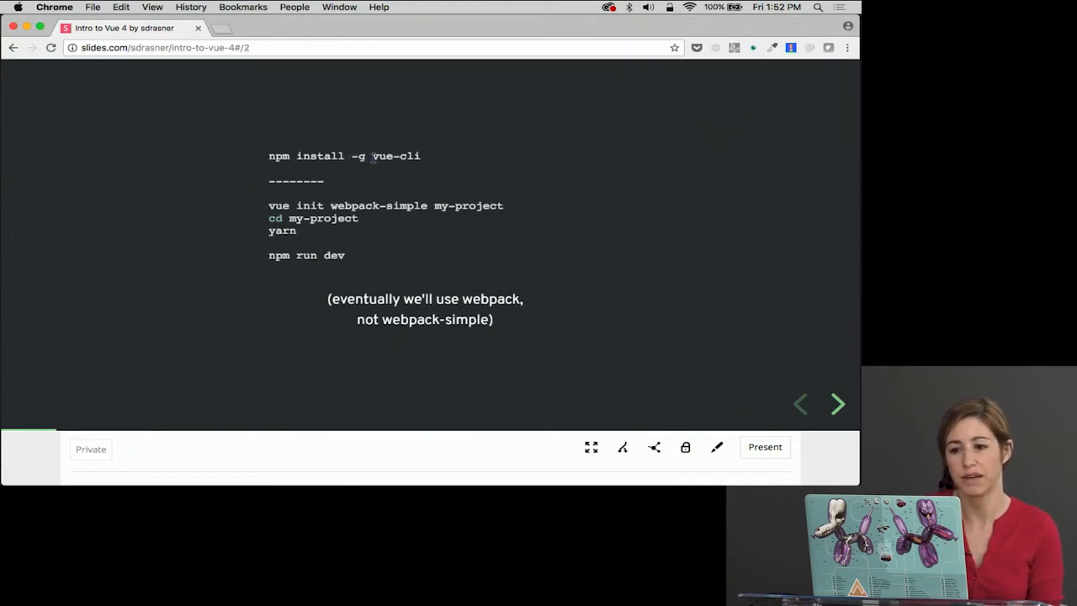
pyautogui.moveTo(436, 158)
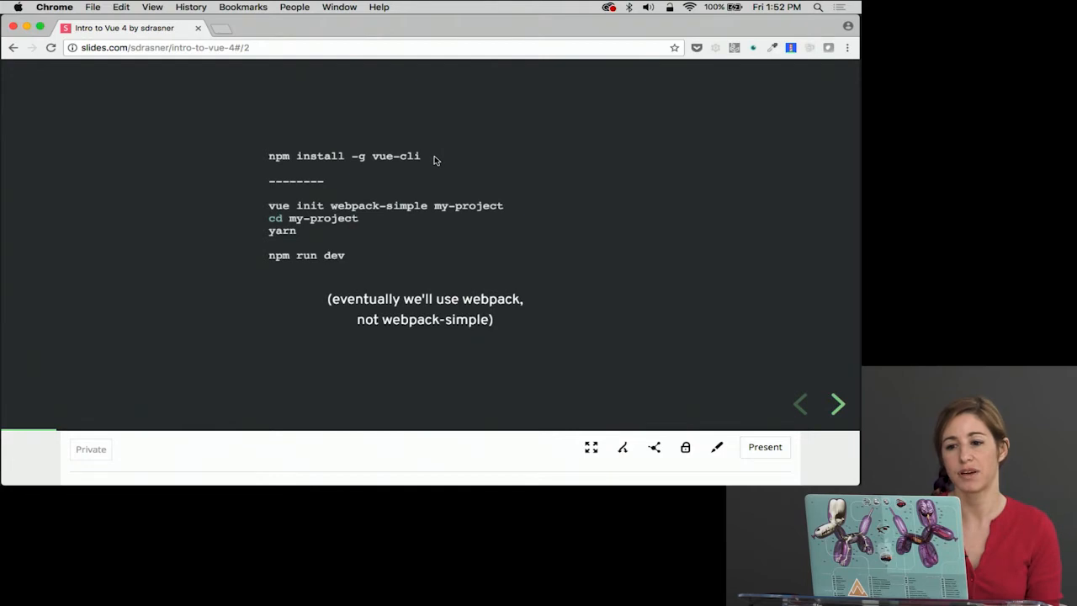
pyautogui.click(266, 155)
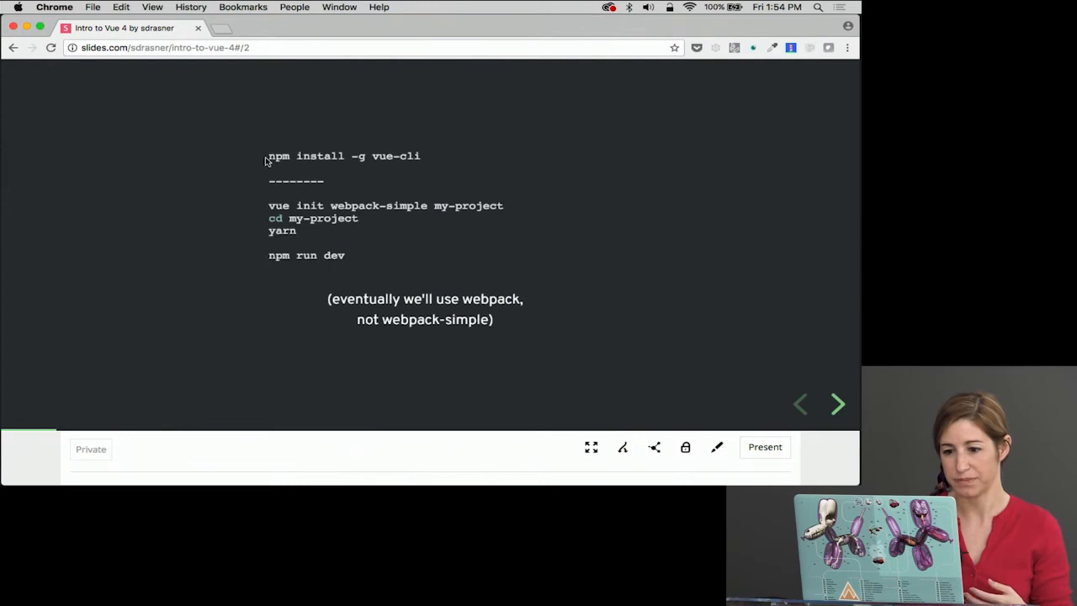
# Step: Advance to the Single File Templates slide with template, script and scoped style blocks
pyautogui.click(839, 404)
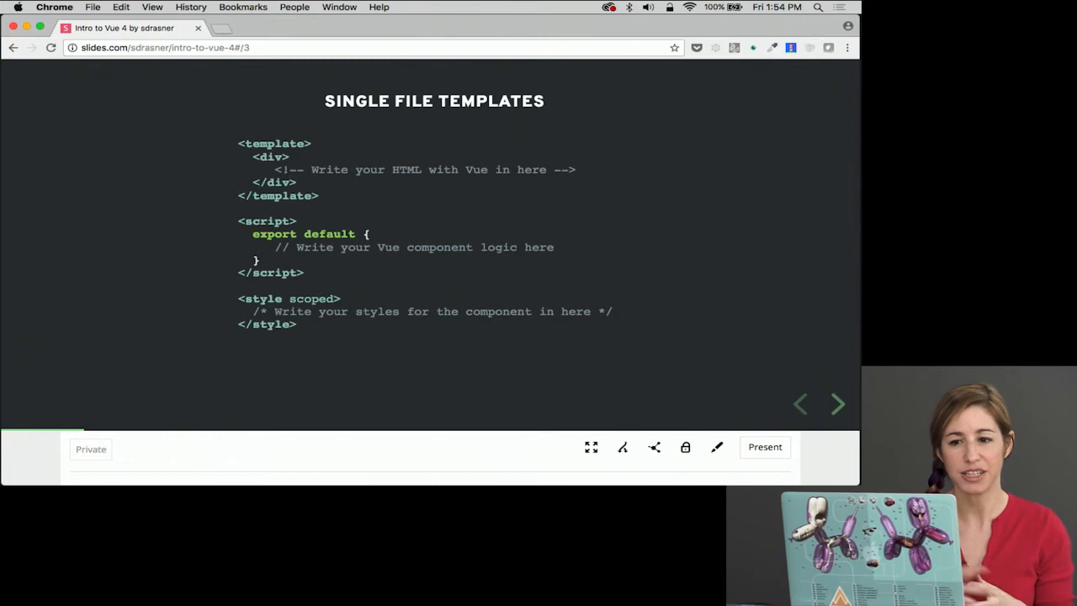
pyautogui.moveTo(239, 148)
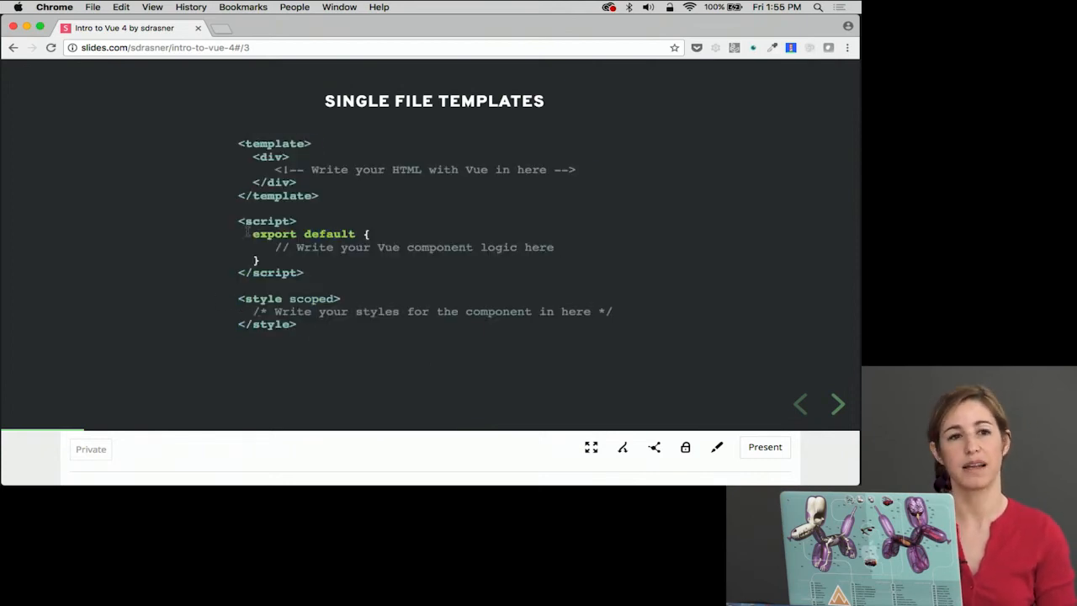
pyautogui.moveTo(471, 347)
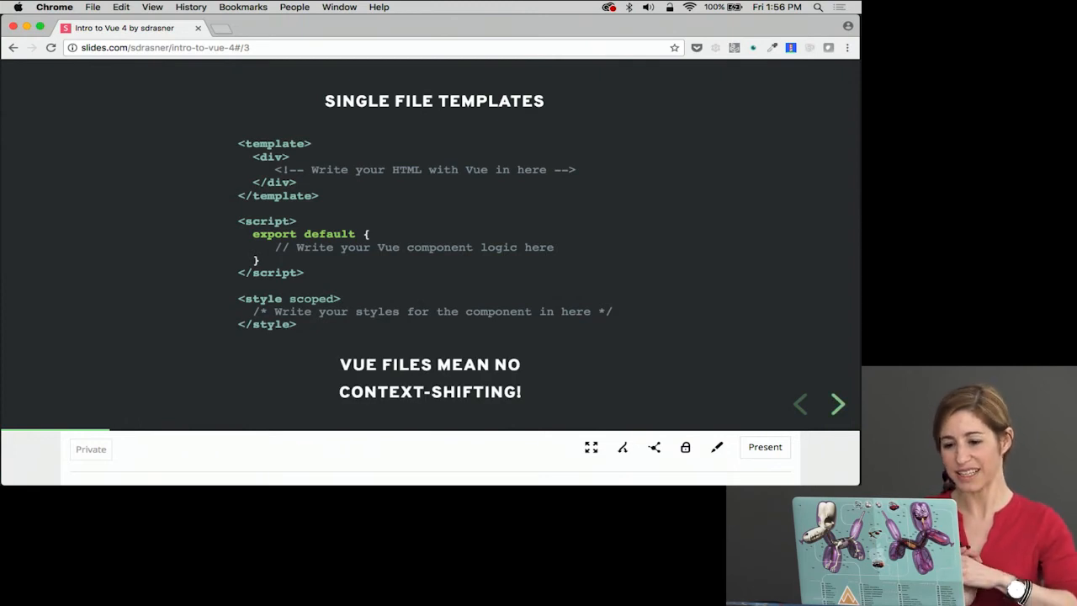
# Step: Advance to the component import slide, then switch to the Intro to Vue 6 deck's title slide
pyautogui.click(838, 404)
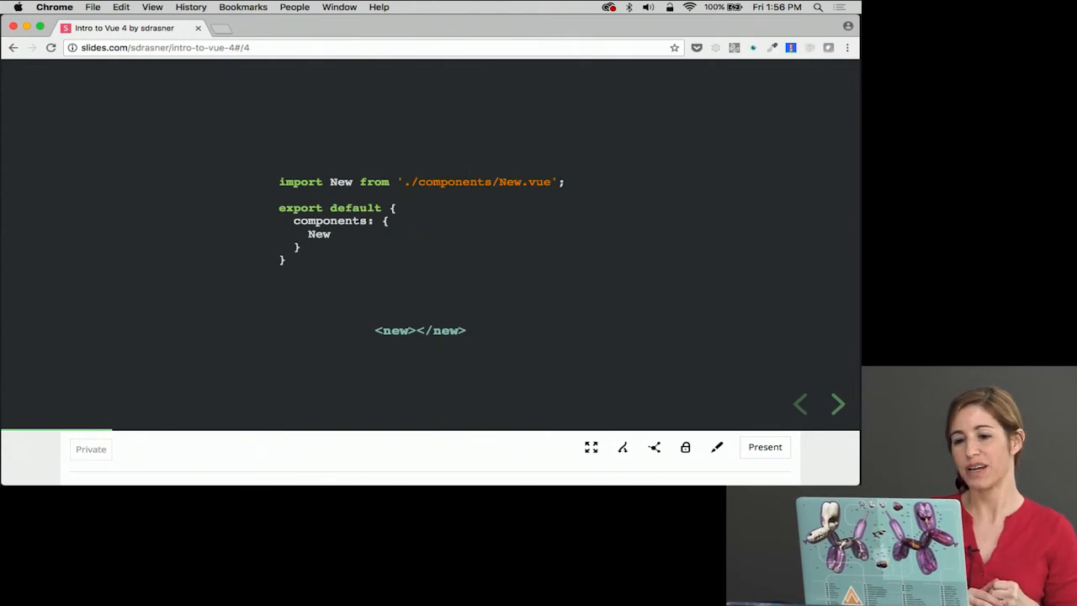
pyautogui.moveTo(470, 343)
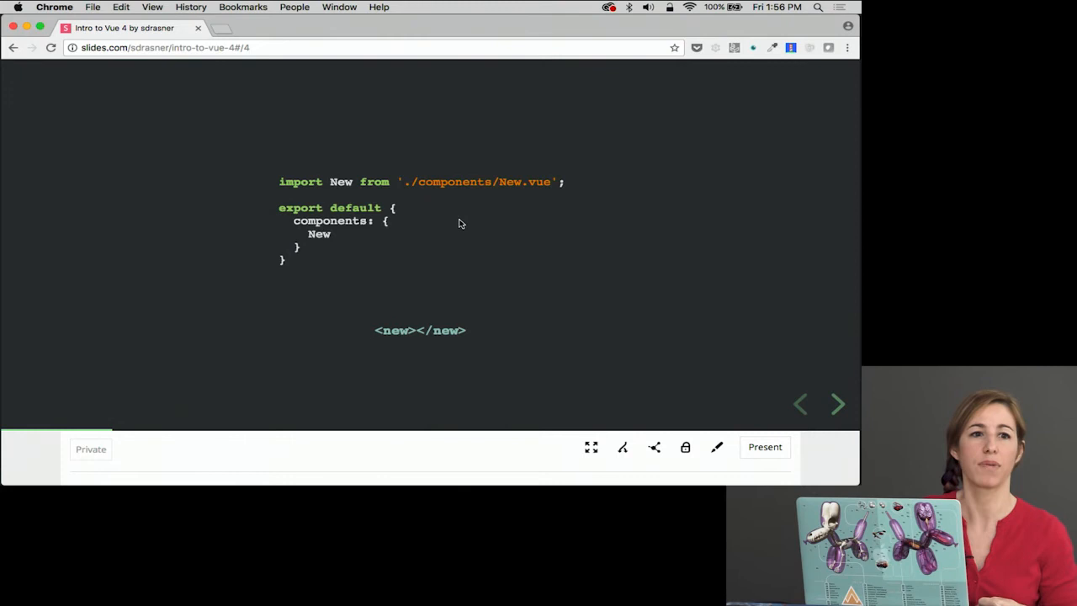
pyautogui.moveTo(453, 263)
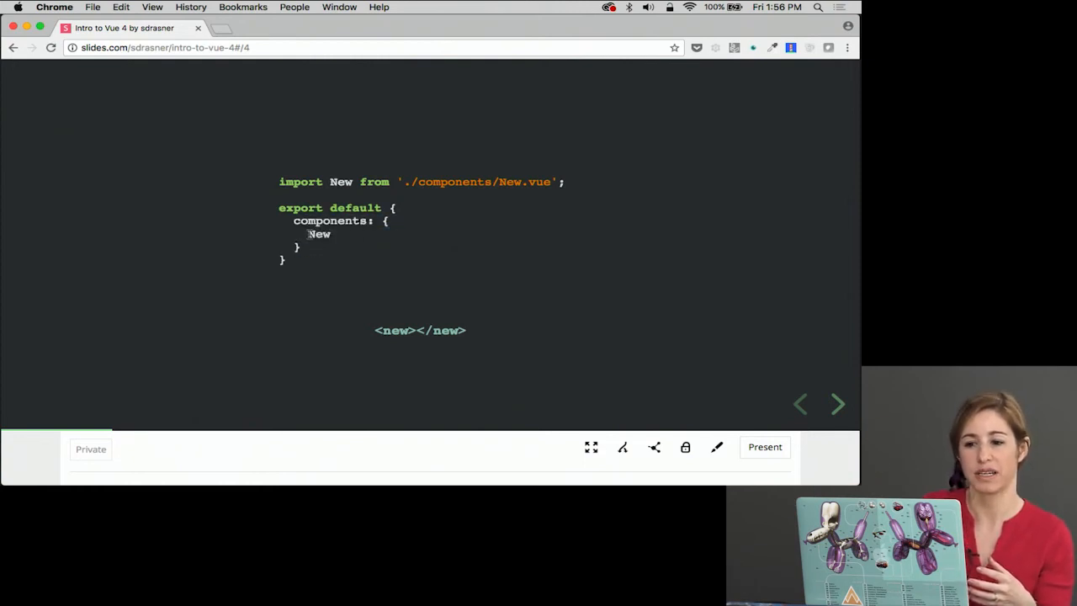
pyautogui.doubleClick(394, 330)
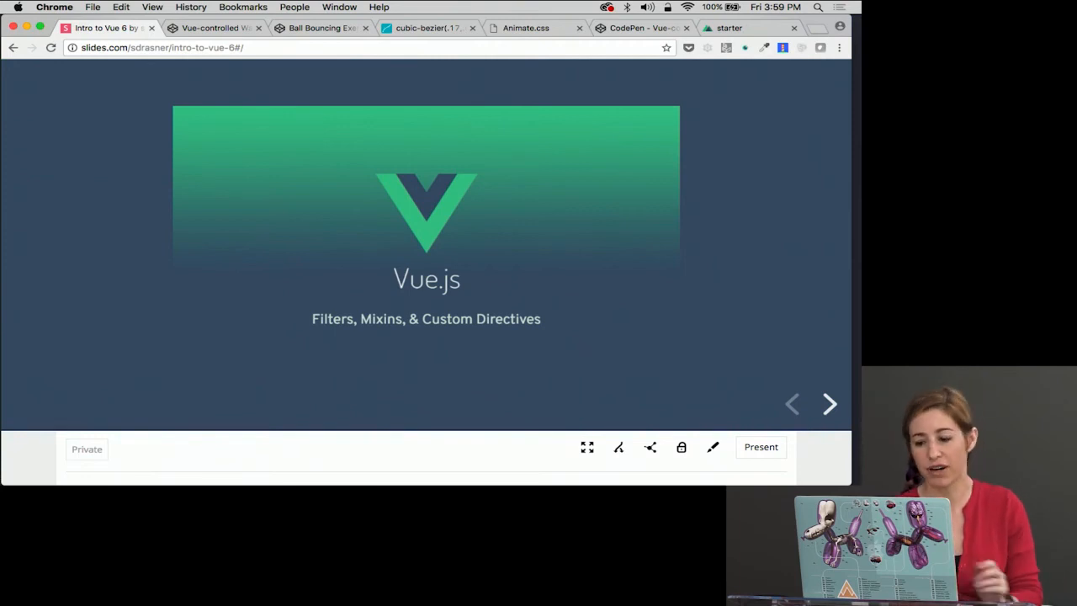
# Step: Advance through the FILTERS title to the slide explaining filters only change displayed output
pyautogui.click(828, 404)
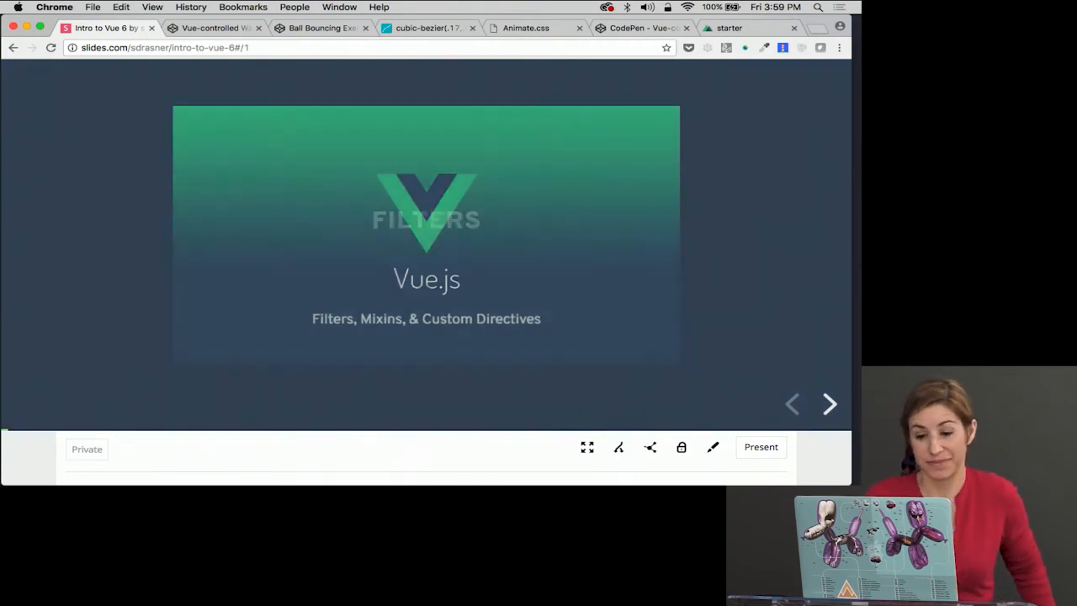
pyautogui.click(830, 404)
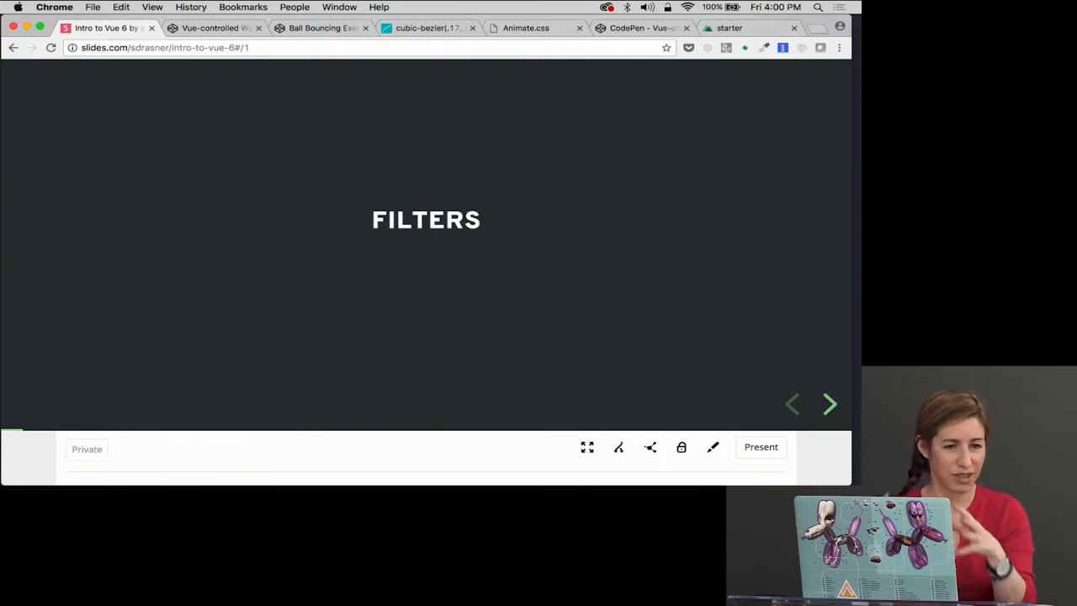
pyautogui.click(829, 404)
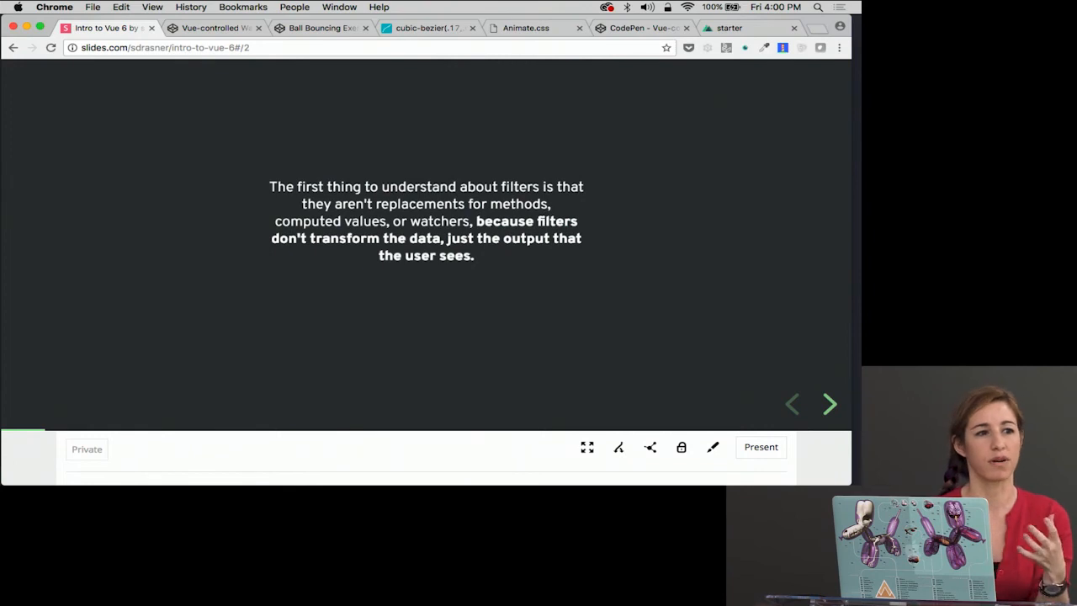
# Step: Advance to the 'Two ways to register a new filter' slide and highlight part of its text
pyautogui.click(828, 404)
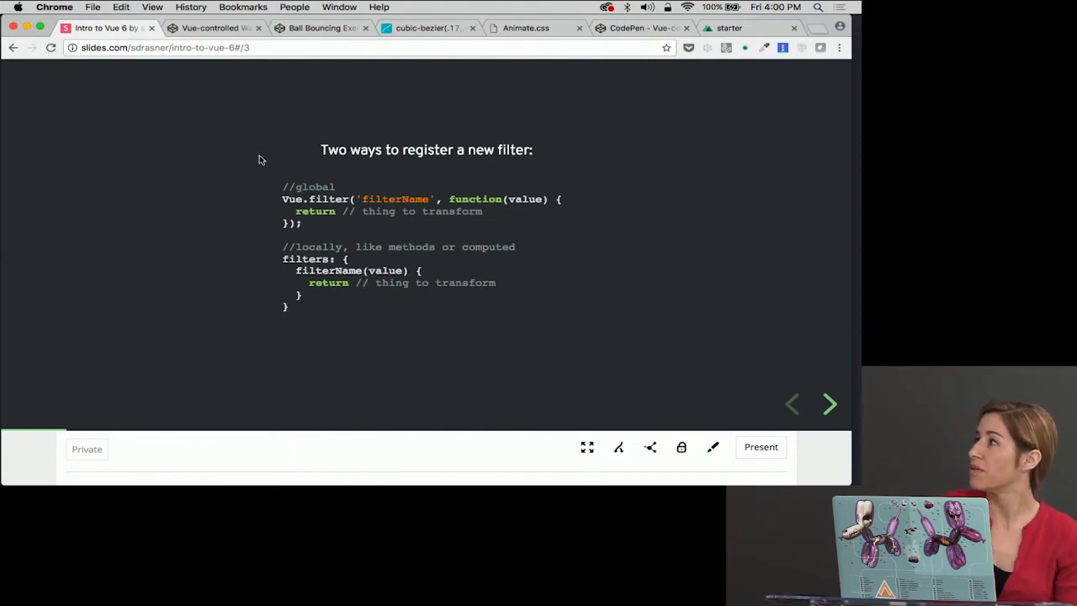
pyautogui.moveTo(283, 186); pyautogui.dragTo(303, 222)
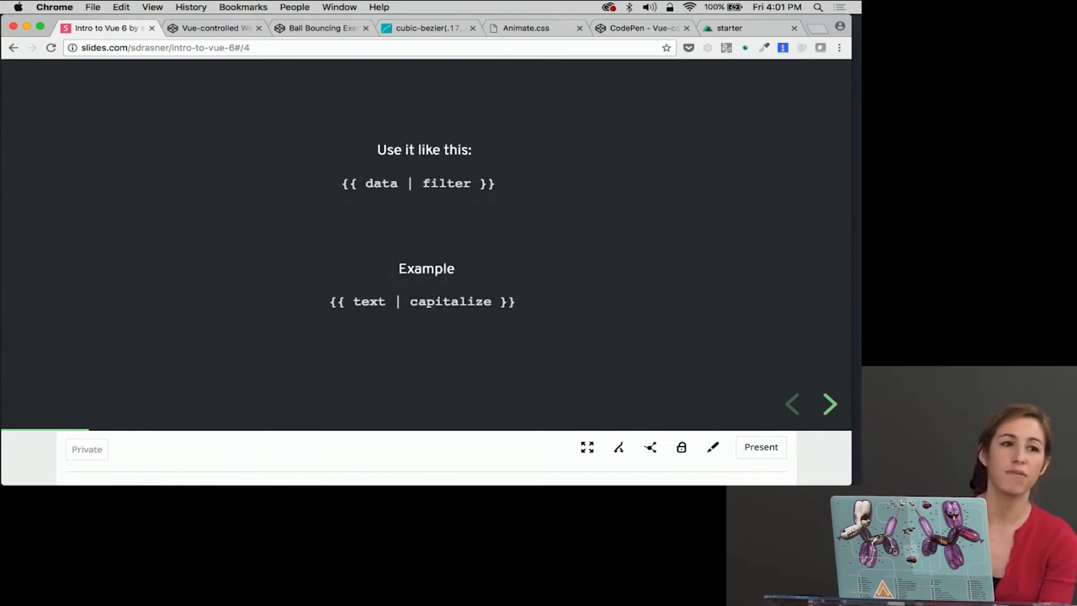
pyautogui.moveTo(362, 232)
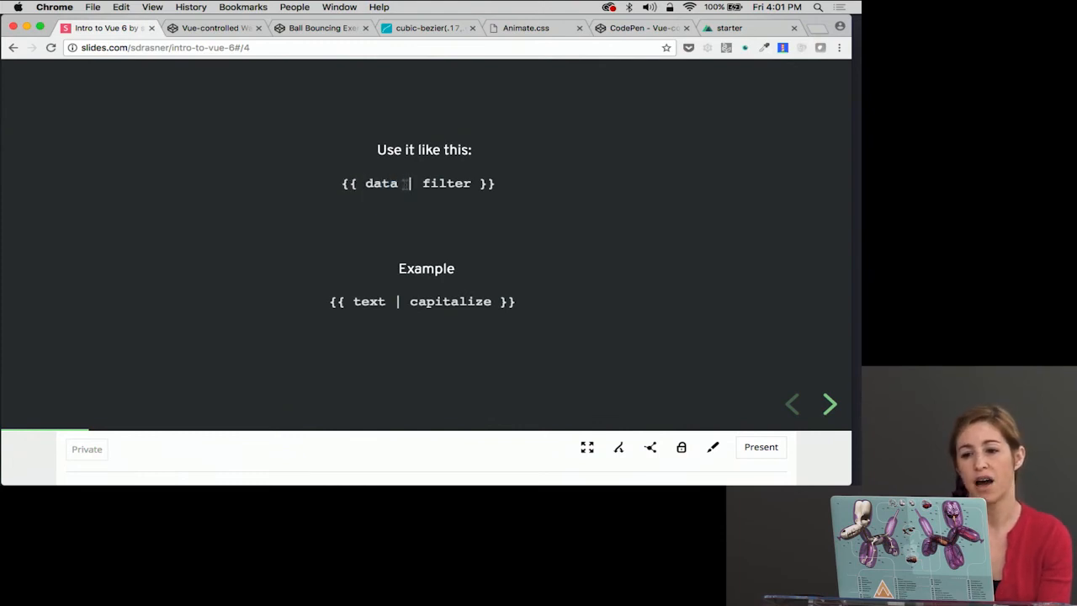
# Step: Step through the tip15 filter code and reveal the 'In HTML:' template using customer1total | tip15
pyautogui.doubleClick(446, 184)
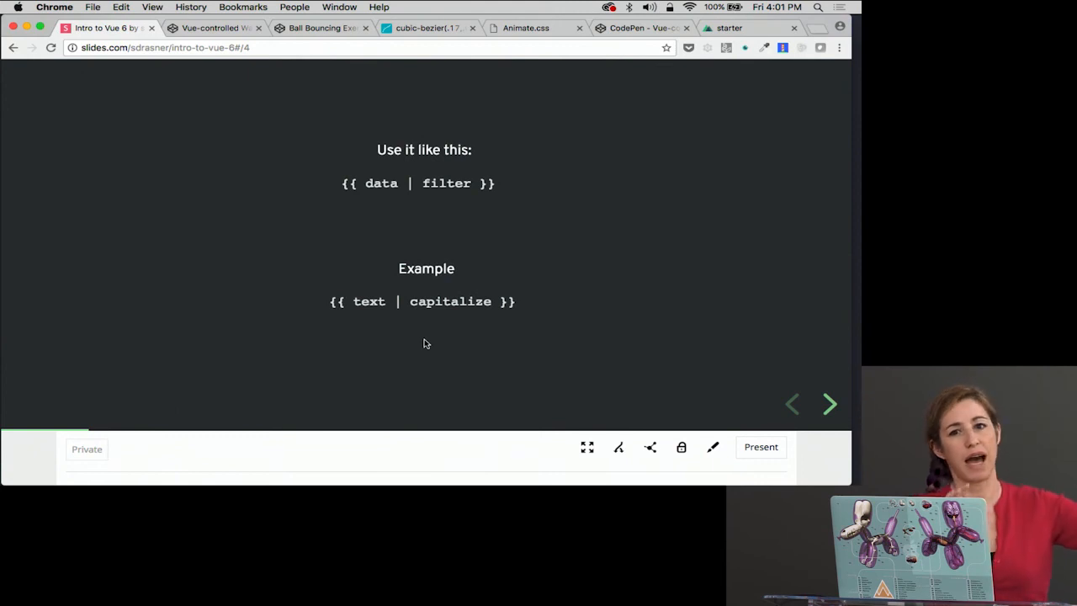
pyautogui.click(828, 404)
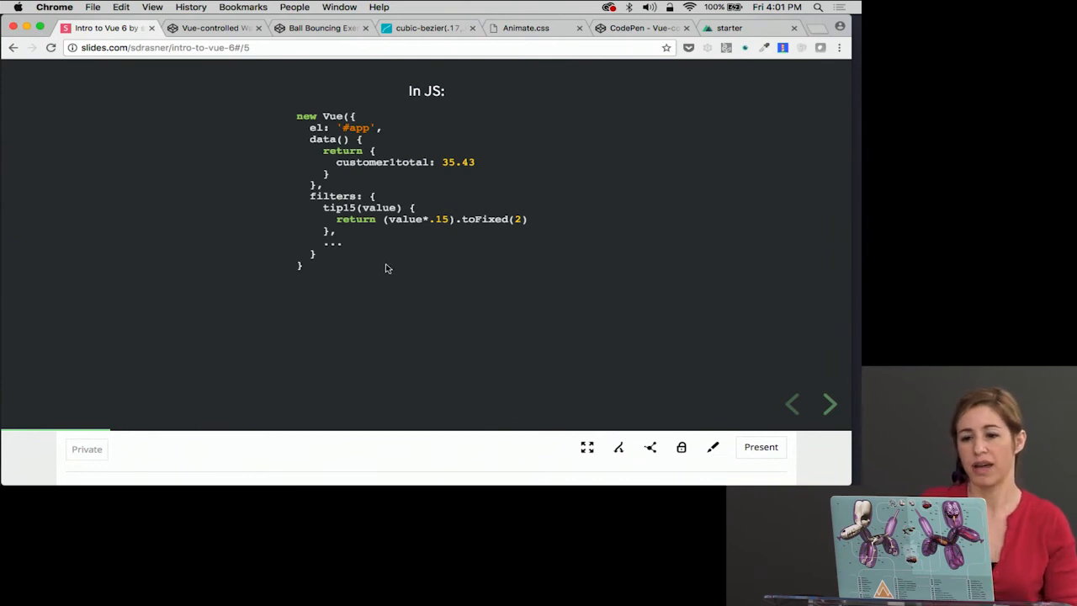
pyautogui.tripleClick(404, 162)
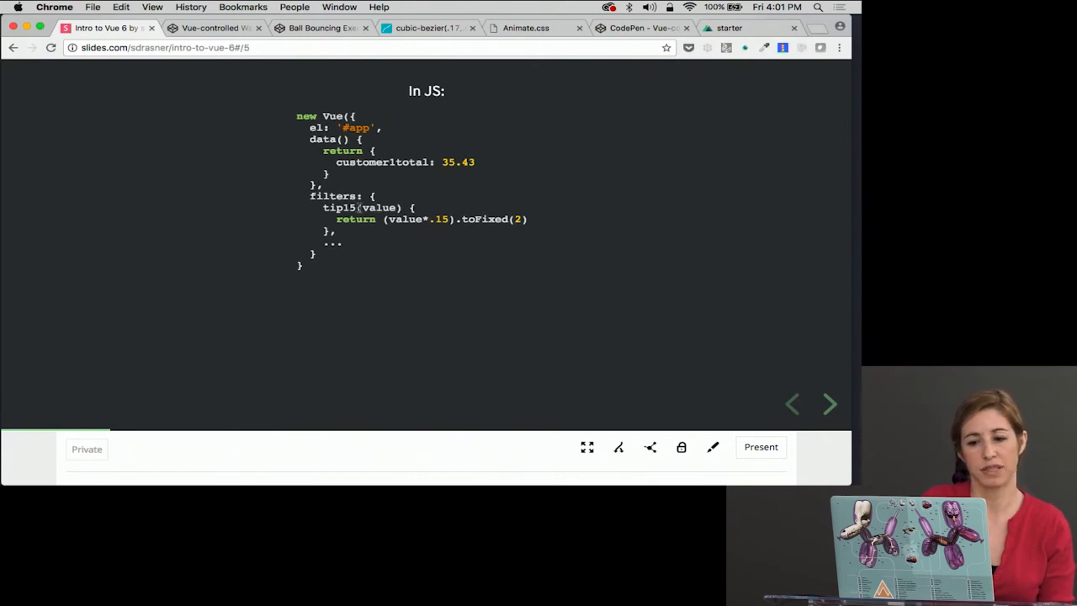
pyautogui.doubleClick(377, 207)
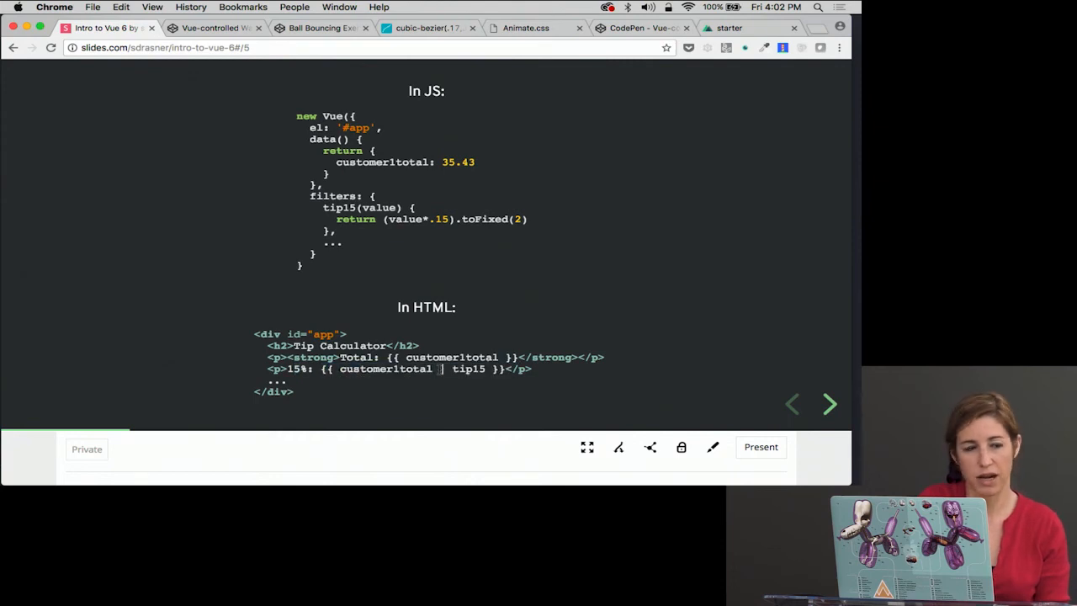
pyautogui.scroll(-3)
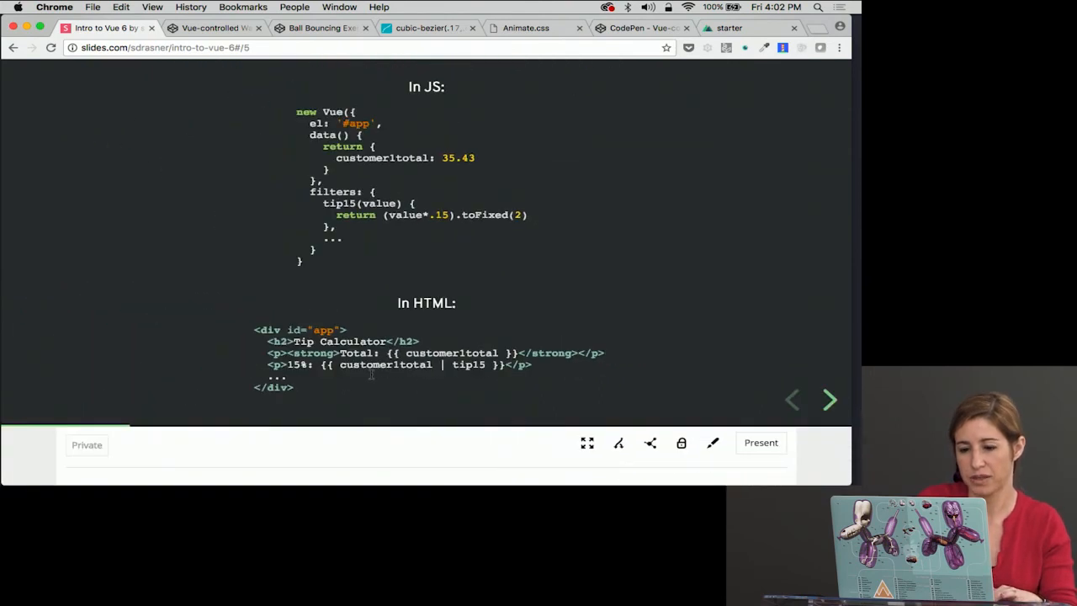
# Step: Show the embedded Tip Calculator demo's HTML beside its 35.43 total and 15/20/25% tips
pyautogui.click(828, 401)
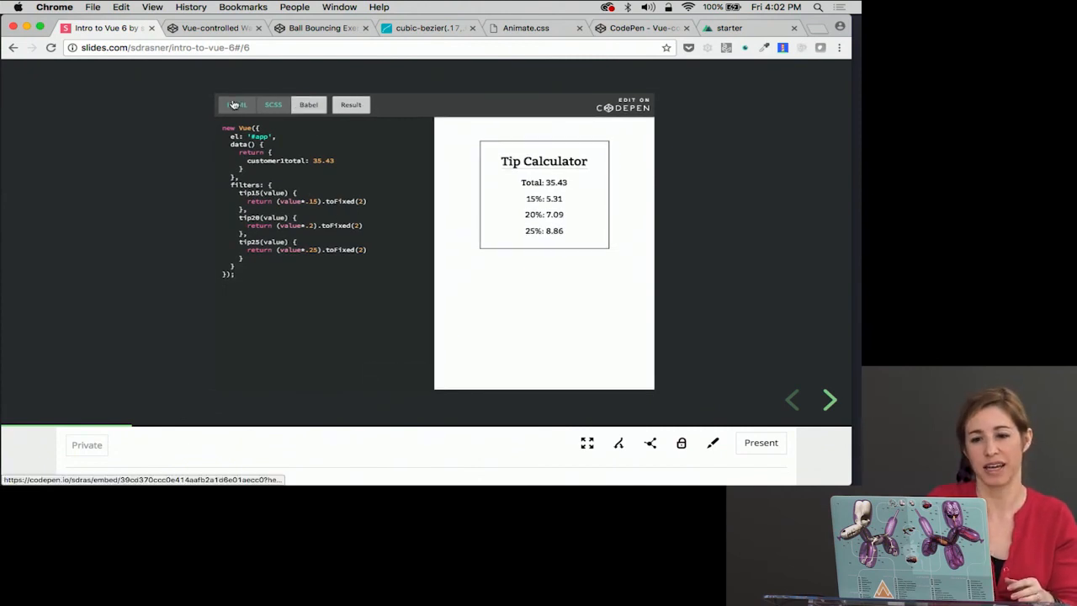
pyautogui.click(236, 104)
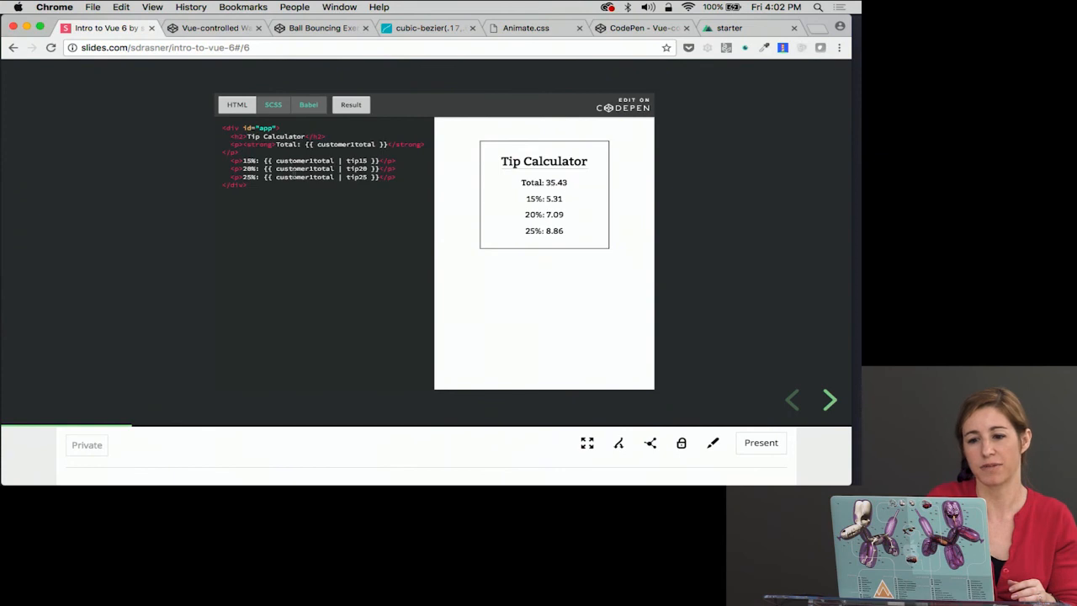
pyautogui.moveTo(359, 222)
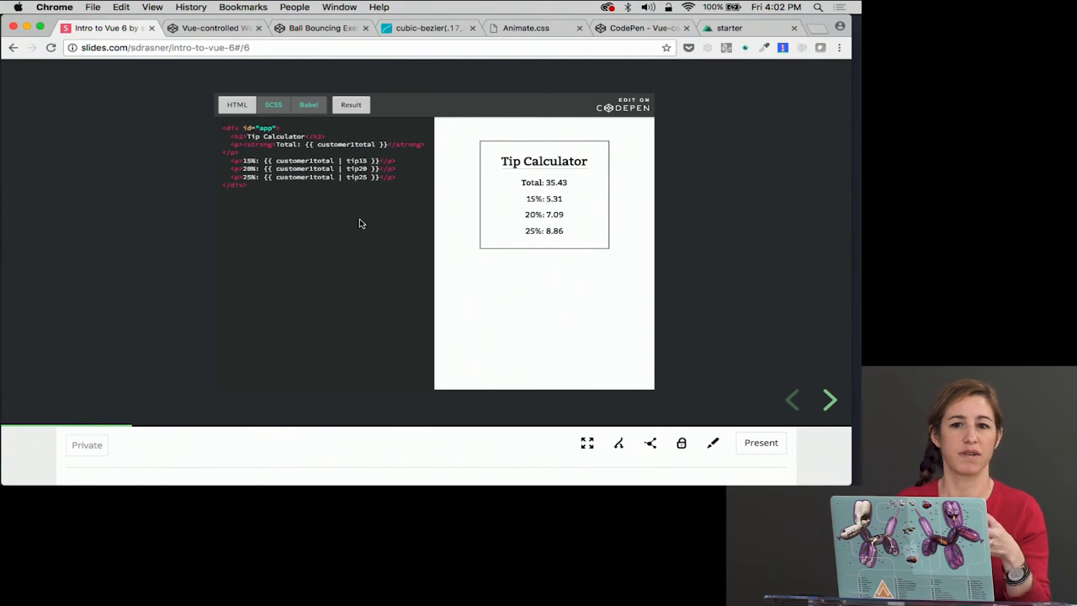
pyautogui.moveTo(798, 327)
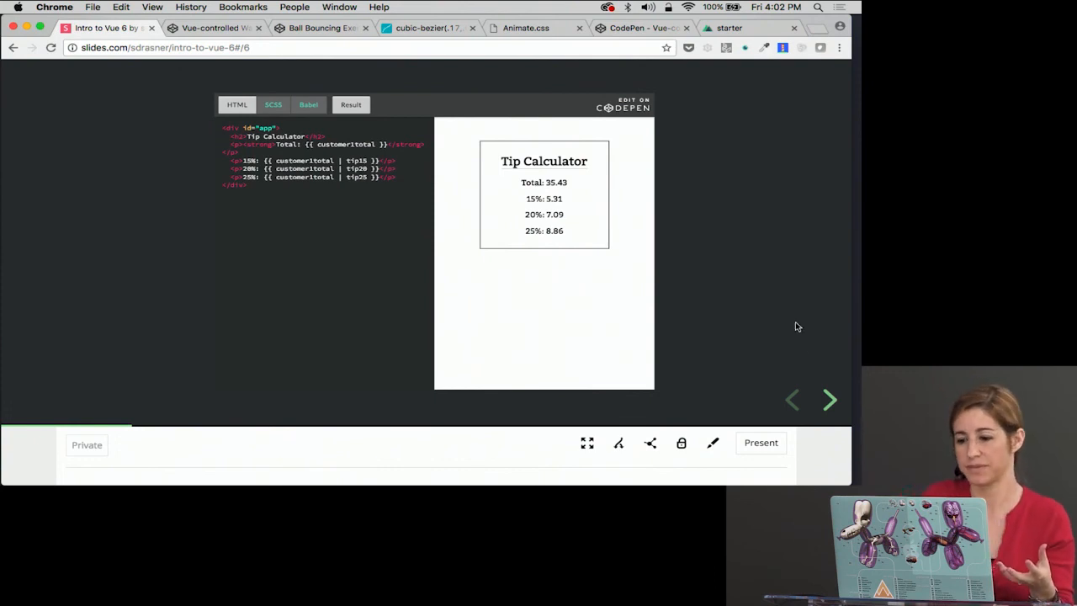
# Step: Advance to the 'You can chain them' slide with the plus5/times2 Chained Filters demo
pyautogui.click(828, 401)
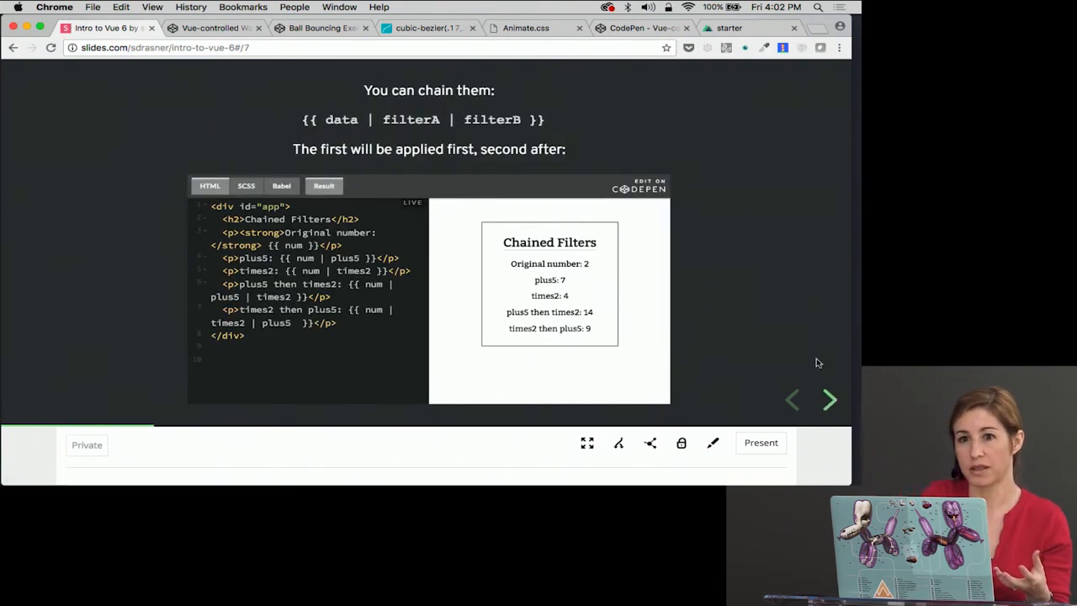
pyautogui.moveTo(808, 335)
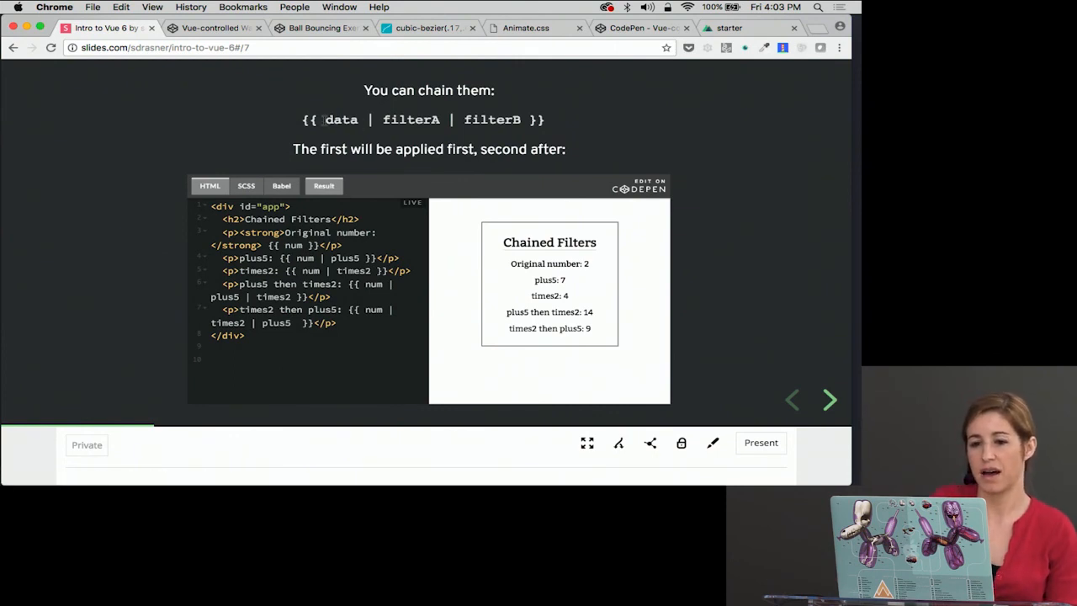
pyautogui.doubleClick(340, 119)
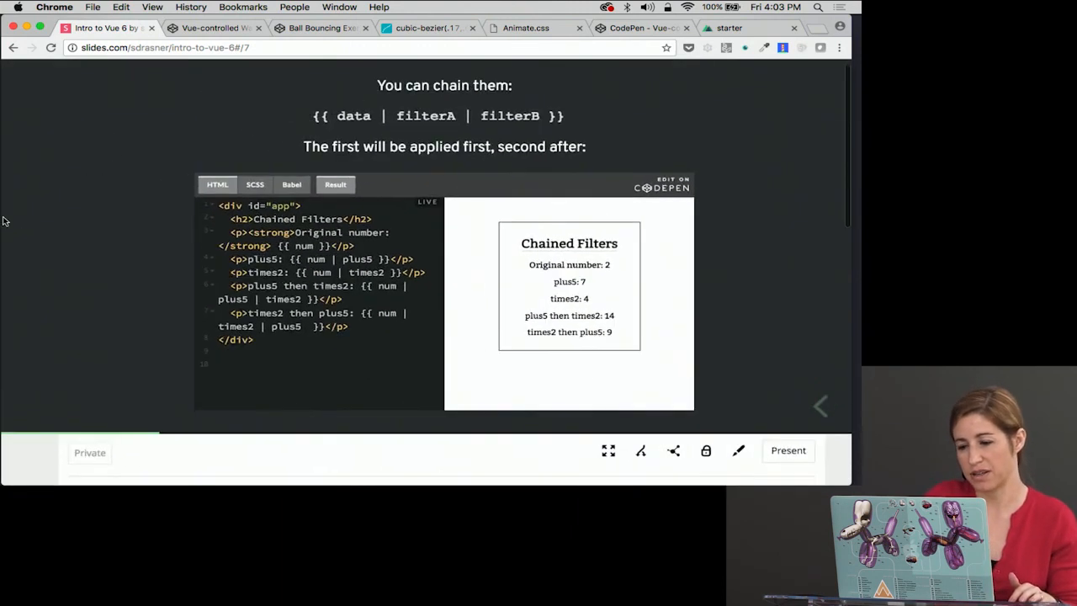
# Step: Open the Chained filters pen on CodePen, then return to the deck tab
pyautogui.click(662, 184)
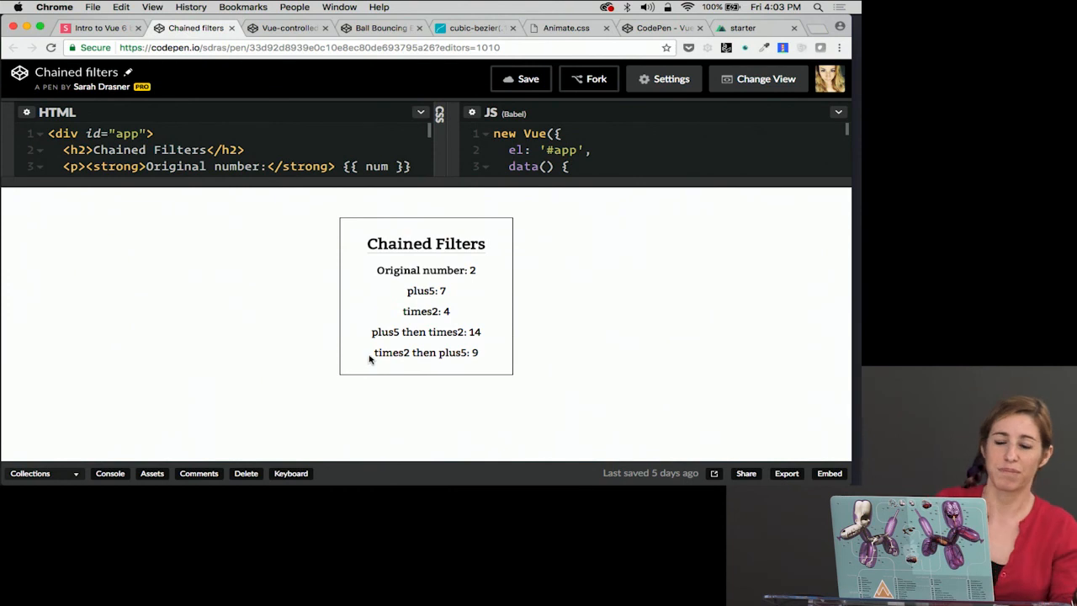
pyautogui.moveTo(517, 363)
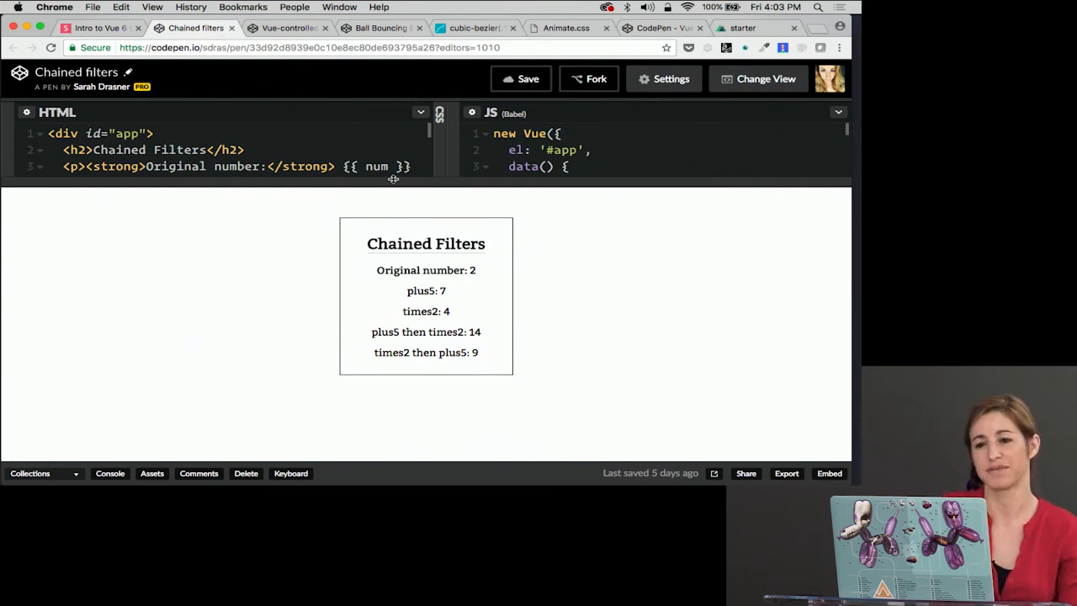
pyautogui.click(99, 27)
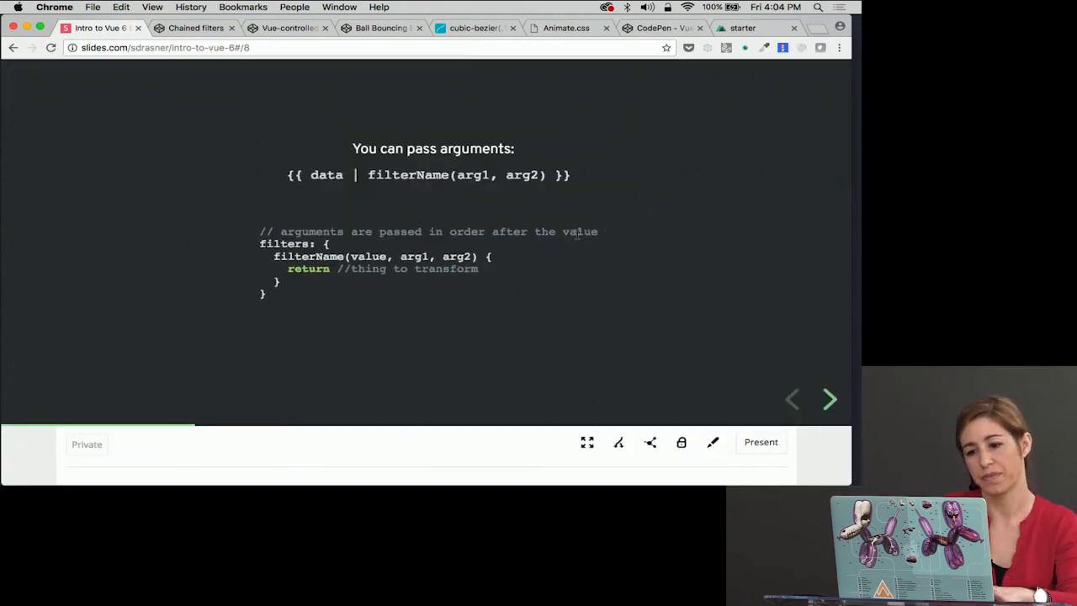
# Step: Advance past the computed-vs-filters caveat slide to the MIXINS title slide
pyautogui.click(828, 399)
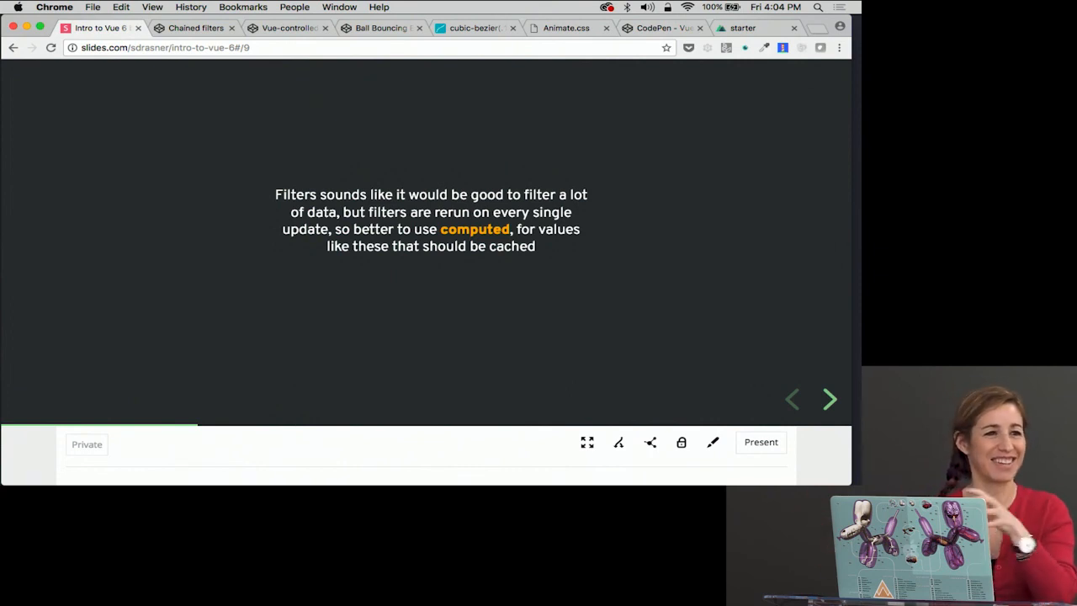
pyautogui.click(829, 399)
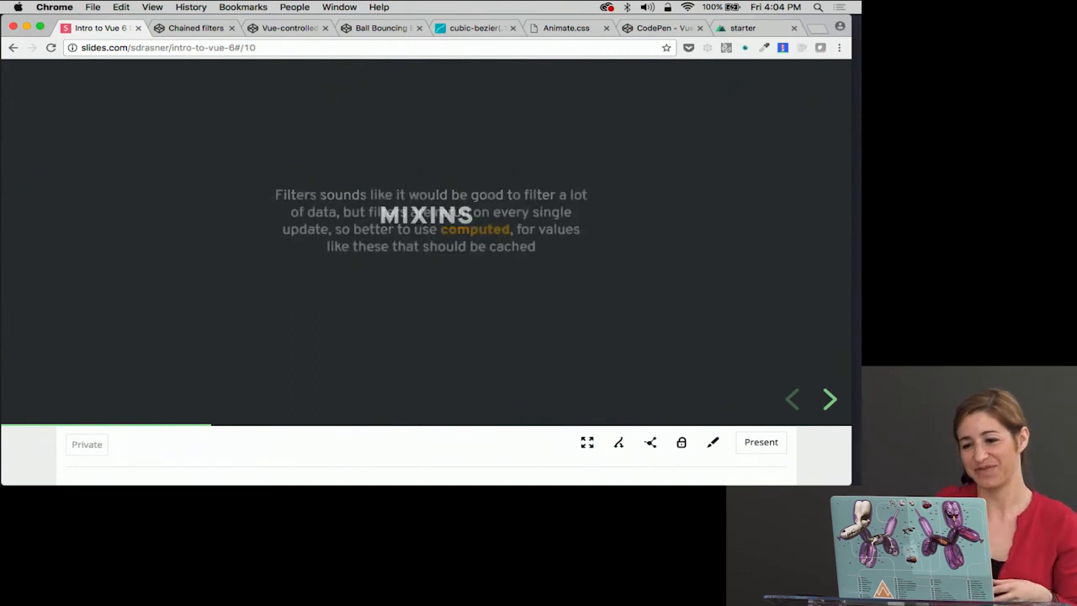